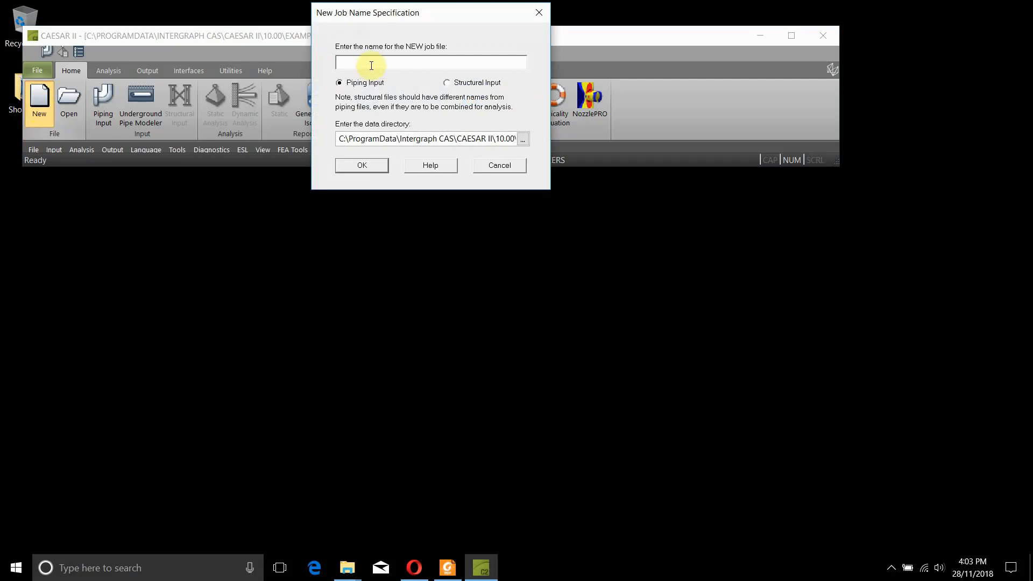
# - Create a new Piping Input job named 01-CaesarIIModelPipe in the default data directory
pyautogui.write('01')
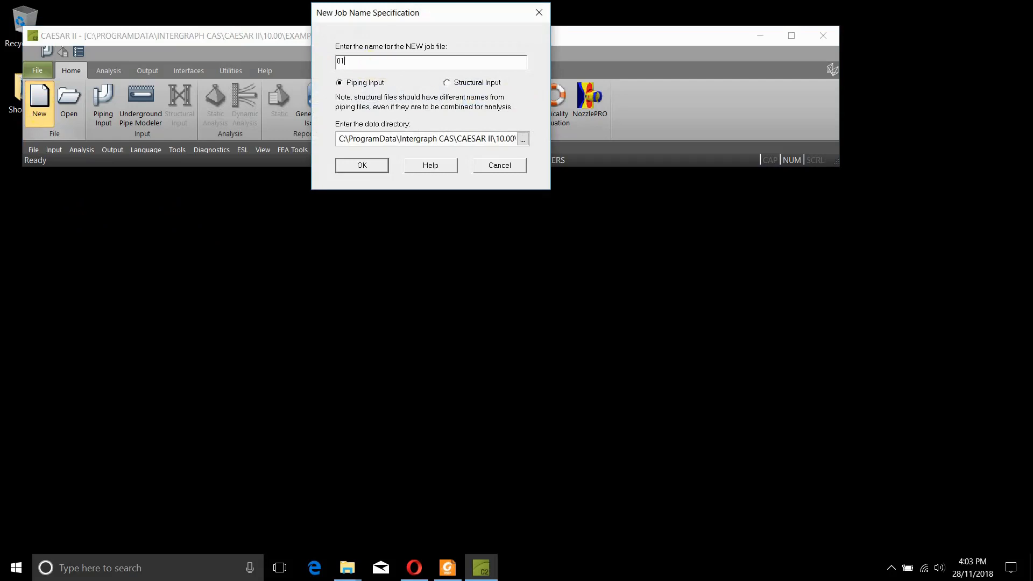
pyautogui.write('-C')
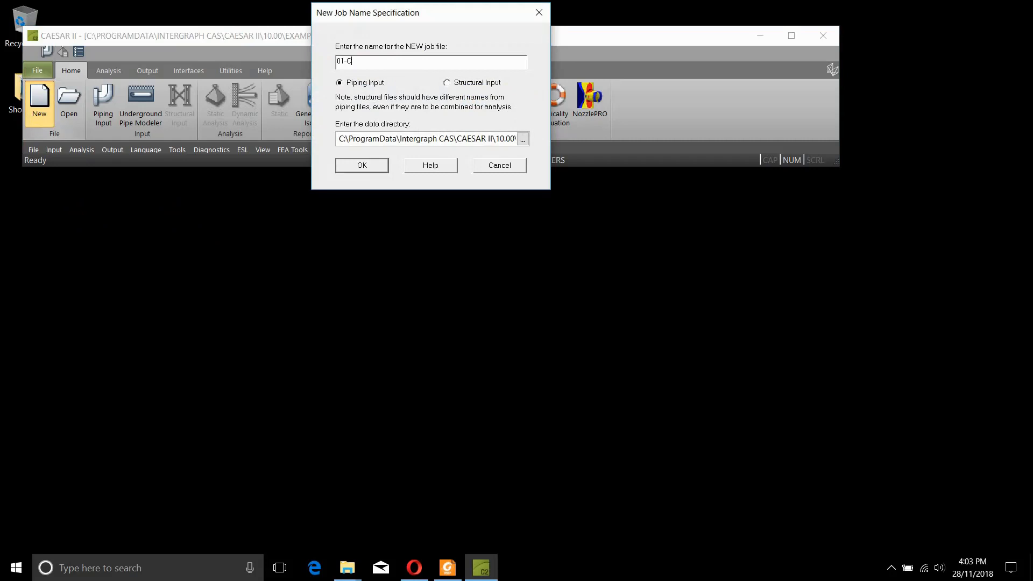
pyautogui.write('aesarIIM')
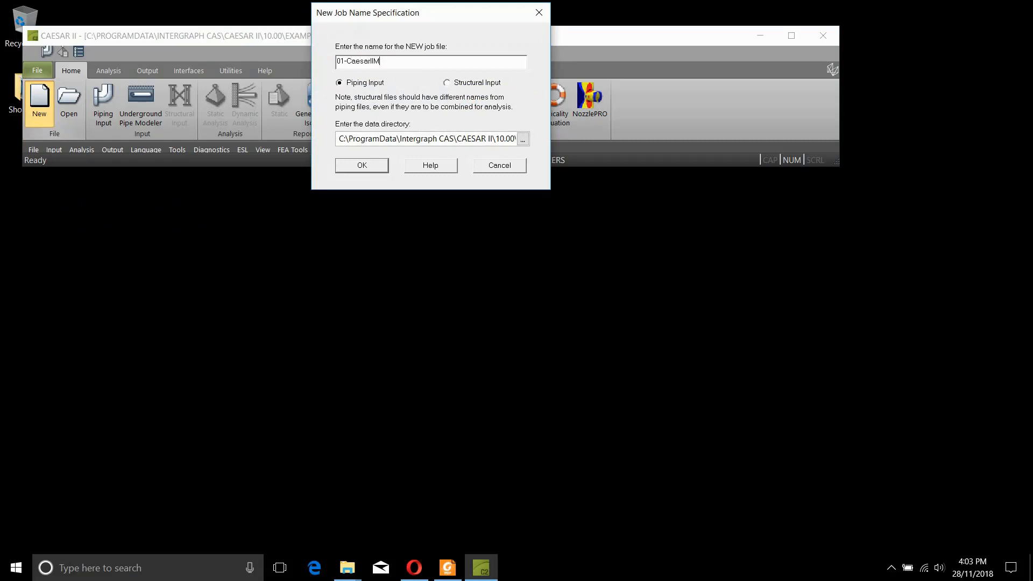
pyautogui.write('odelP')
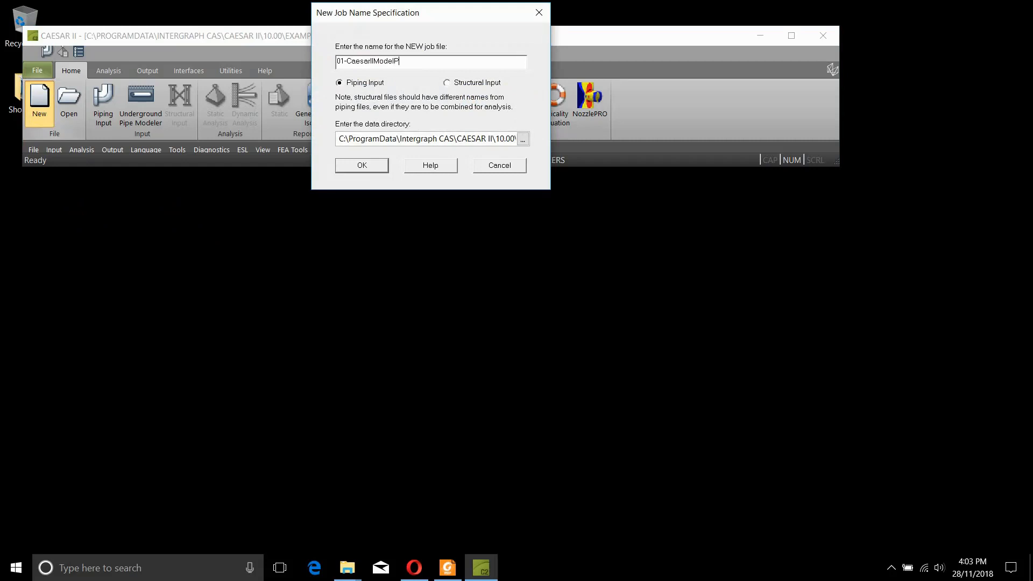
pyautogui.write('ipe')
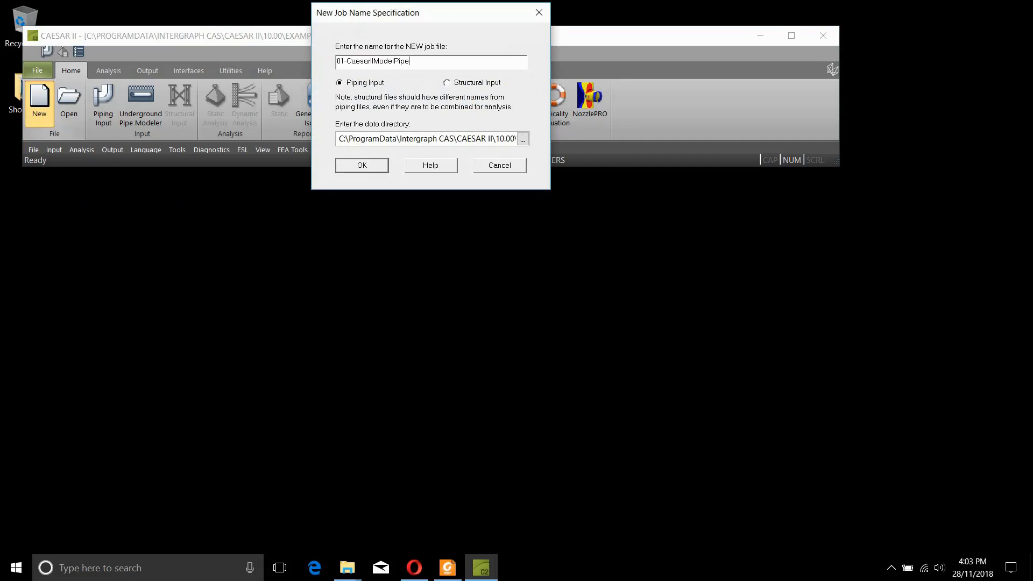
pyautogui.click(361, 165)
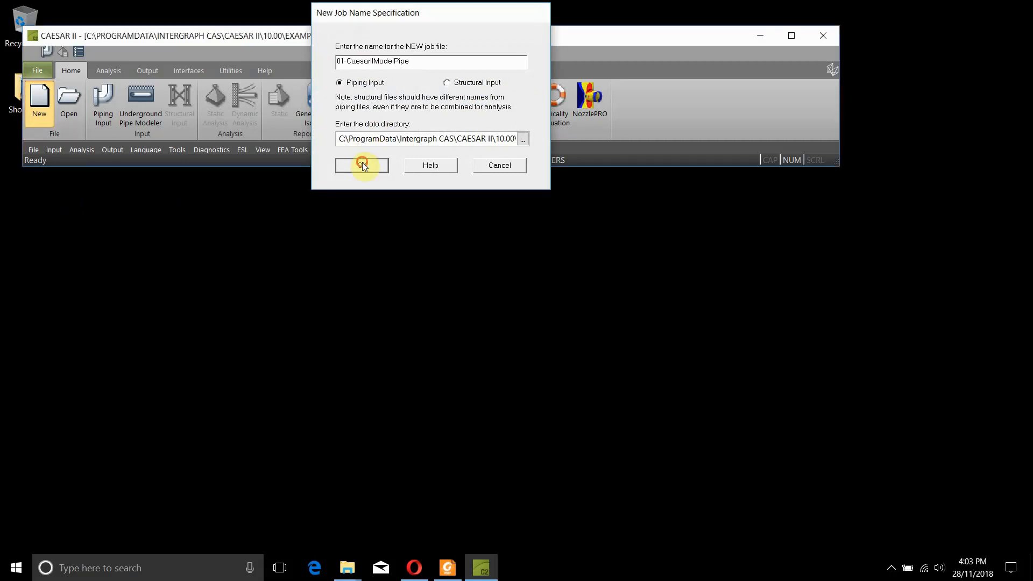
pyautogui.click(361, 165)
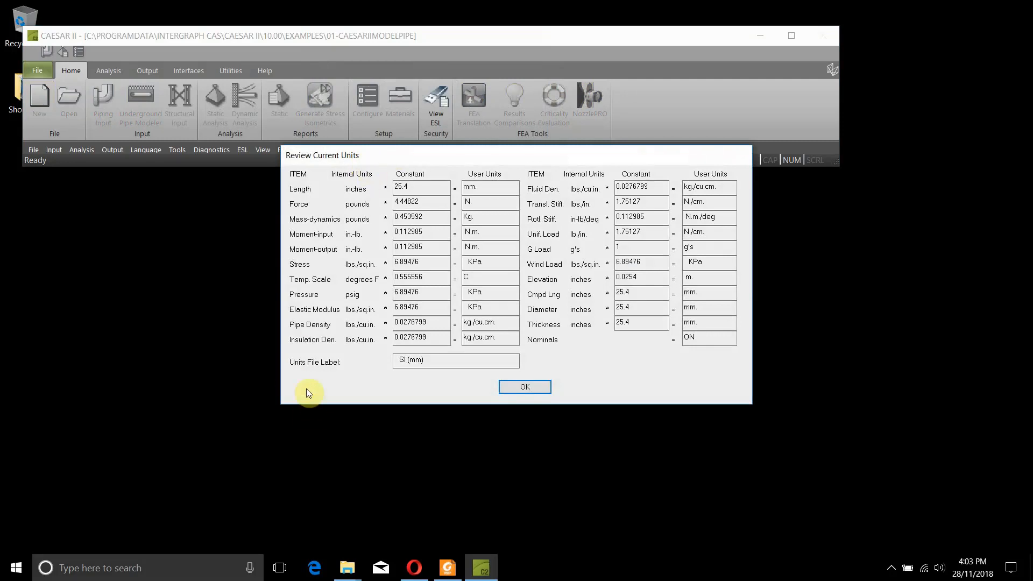
pyautogui.moveTo(466, 396)
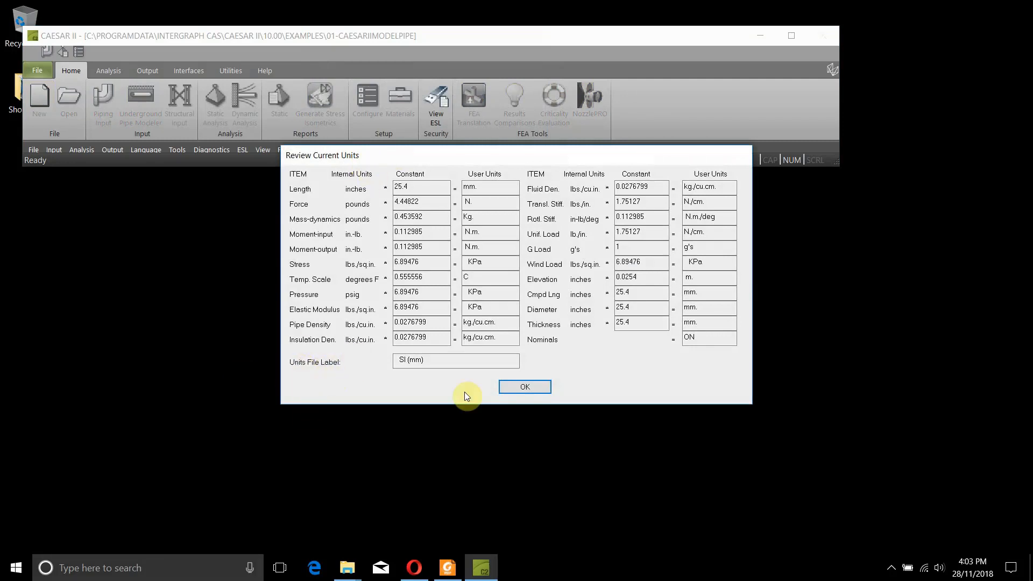
# - Accept the SI (mm) units in Review Current Units and open Piping Input
pyautogui.click(402, 361)
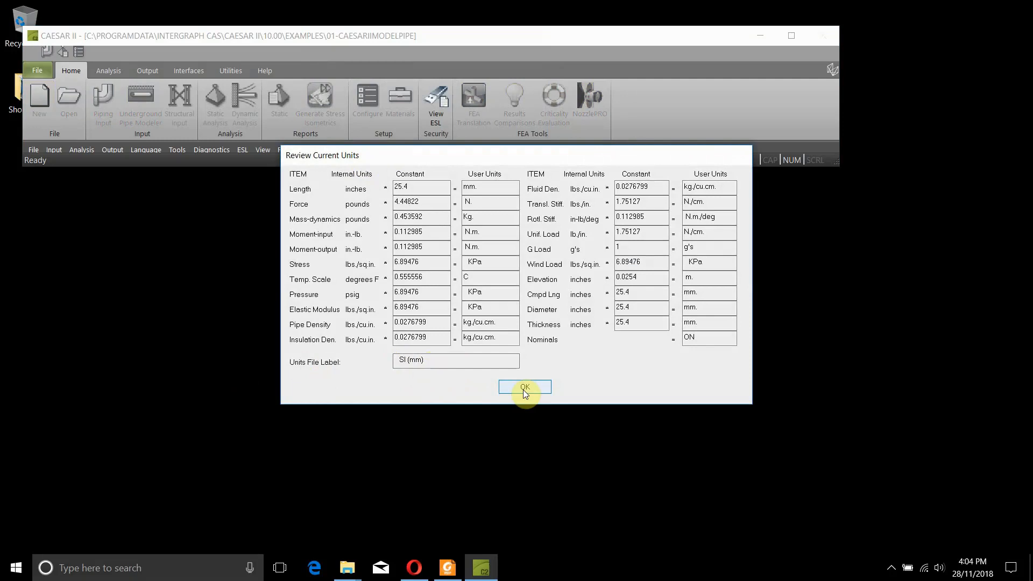
pyautogui.click(524, 387)
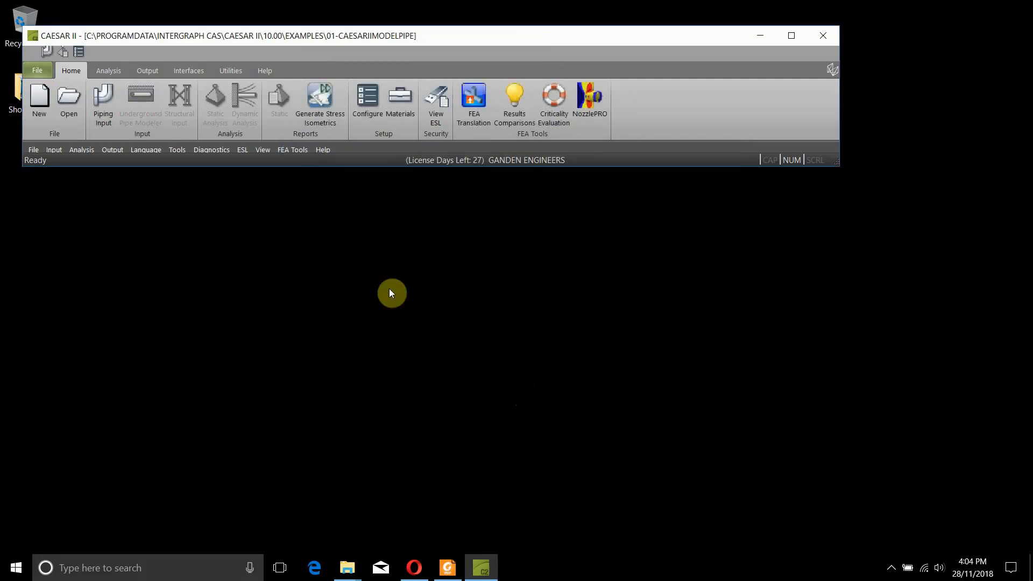
pyautogui.click(103, 102)
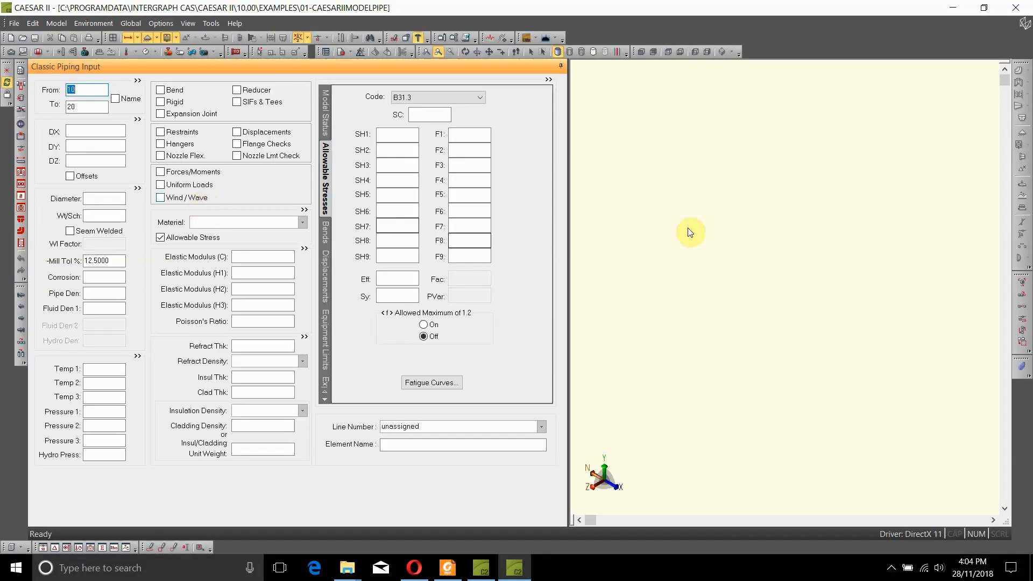
pyautogui.moveTo(658, 404)
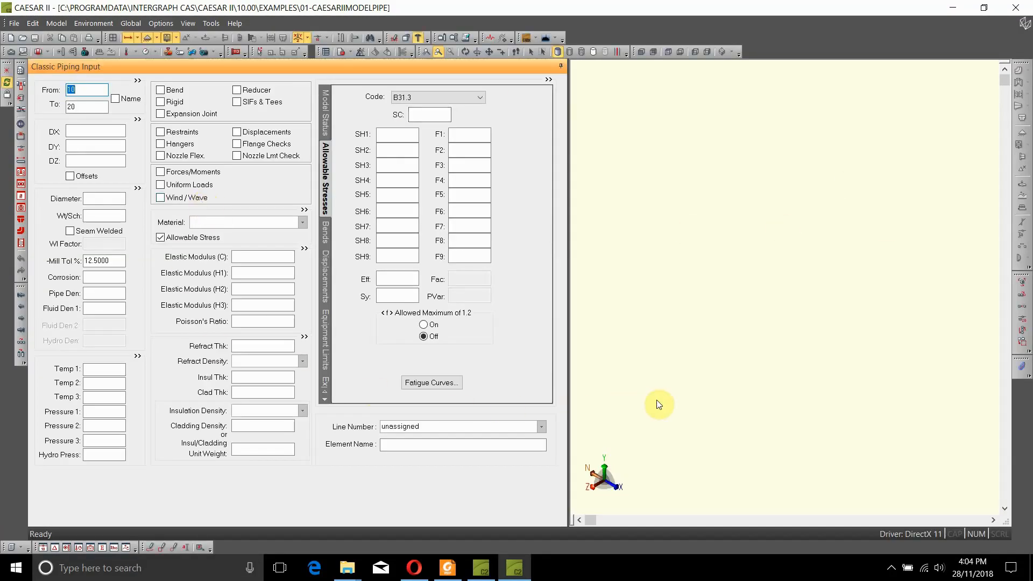
pyautogui.moveTo(669, 408)
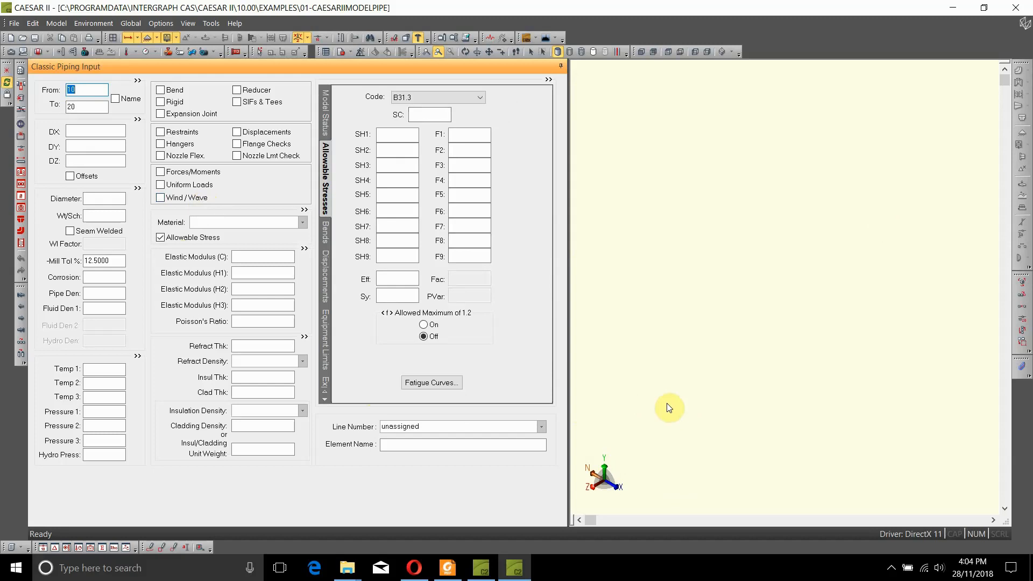
pyautogui.moveTo(667, 410)
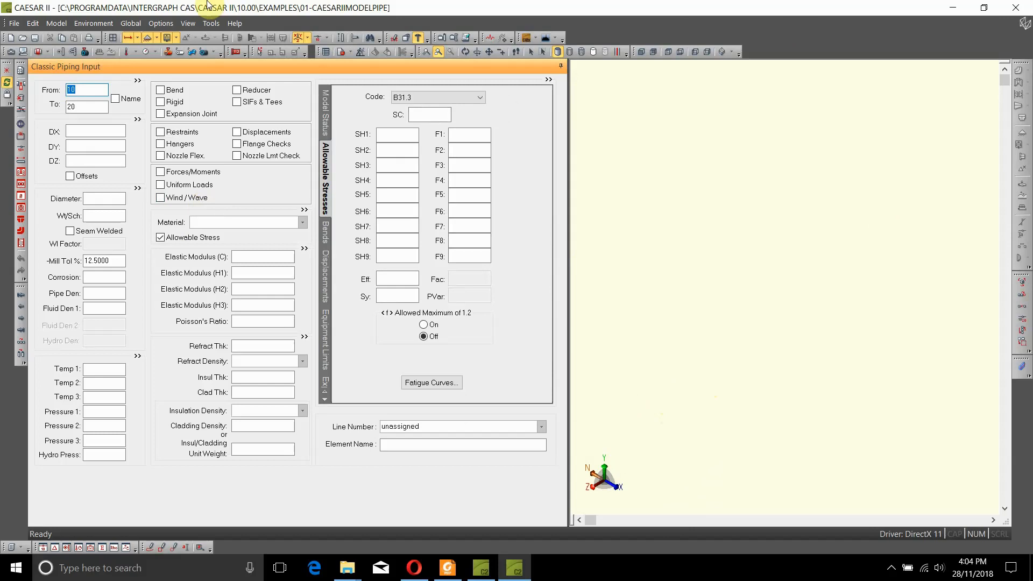
pyautogui.moveTo(13, 28)
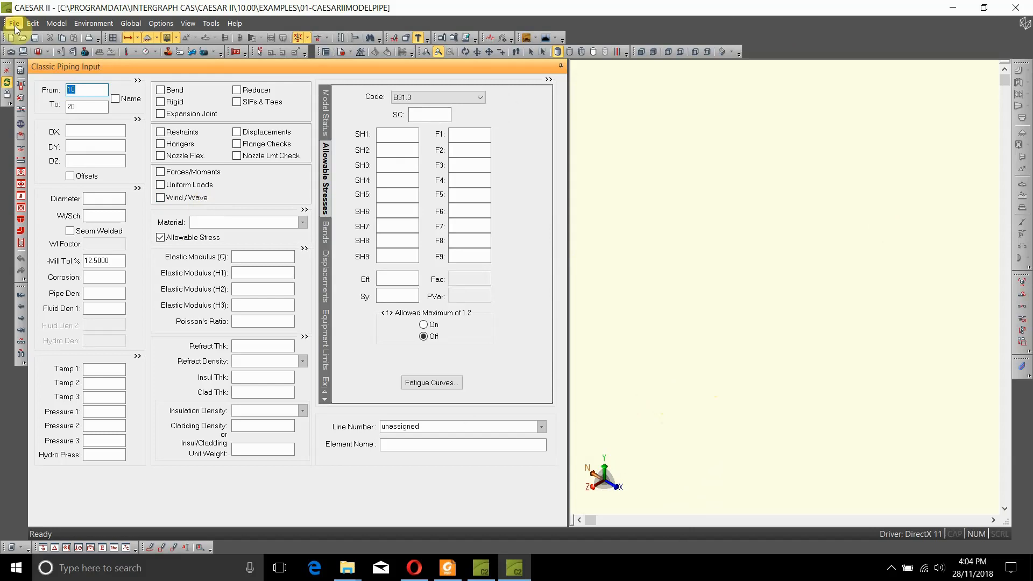
pyautogui.moveTo(130, 23)
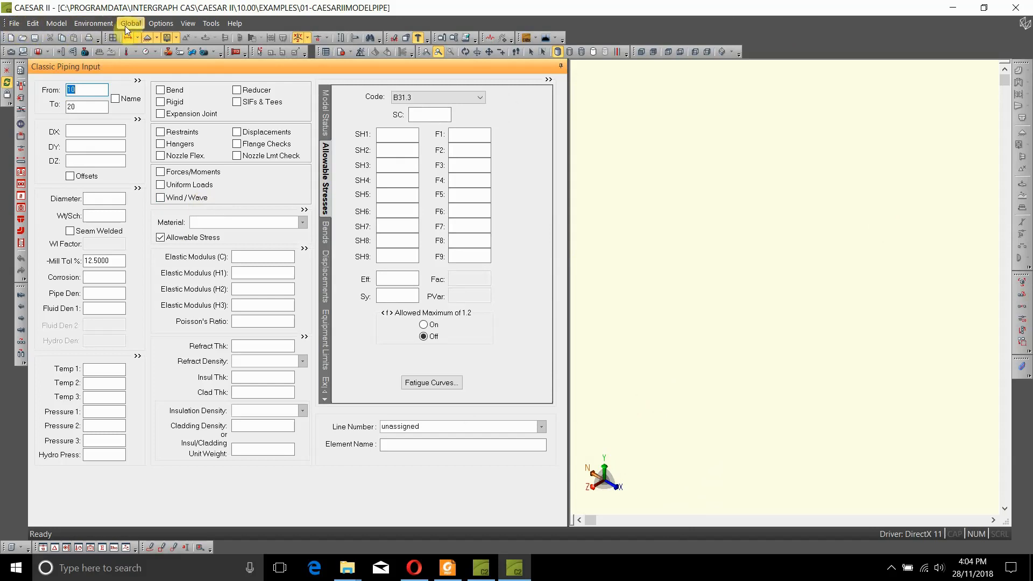
pyautogui.moveTo(235, 23)
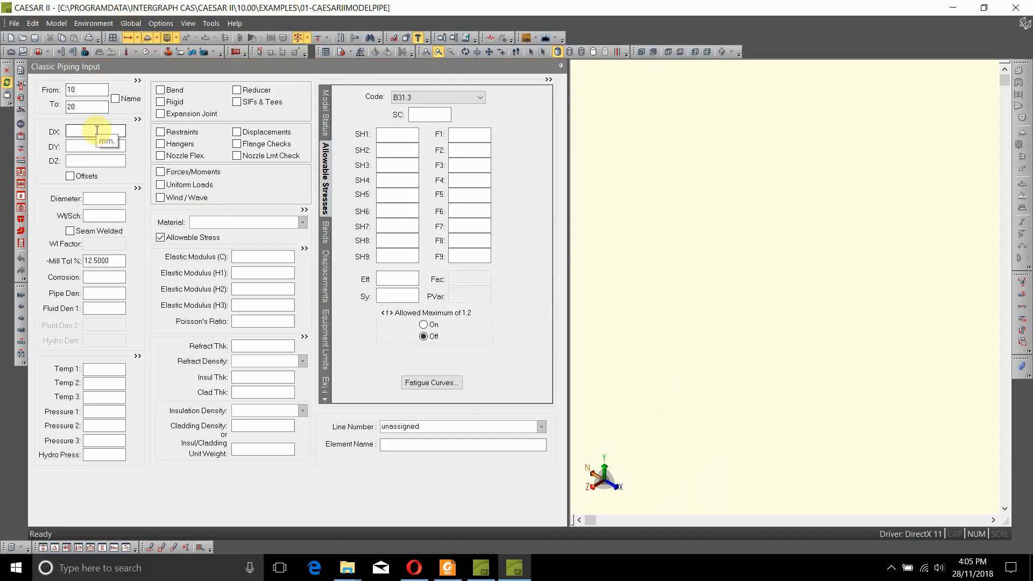
pyautogui.moveTo(85, 146)
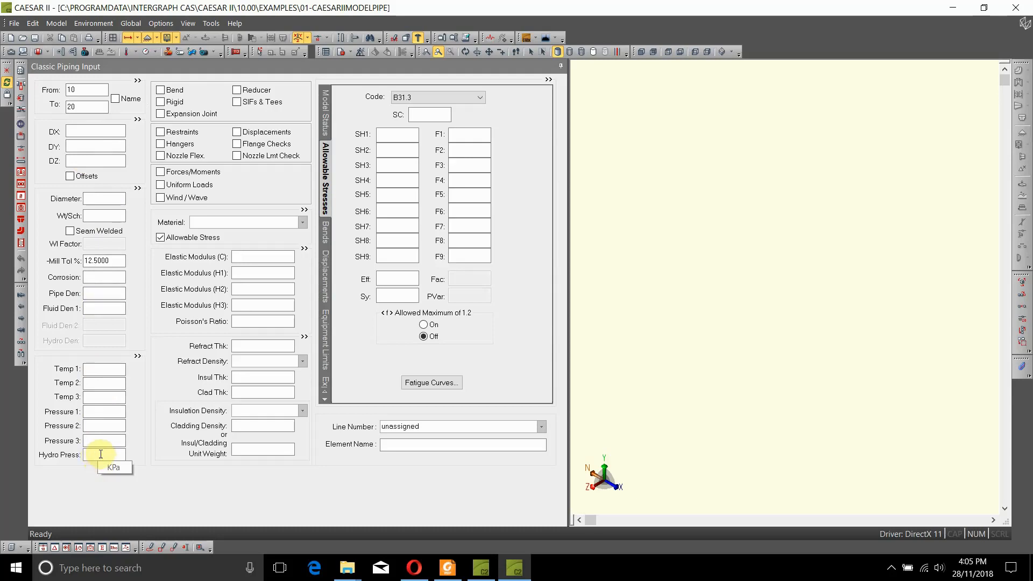
pyautogui.moveTo(657, 314)
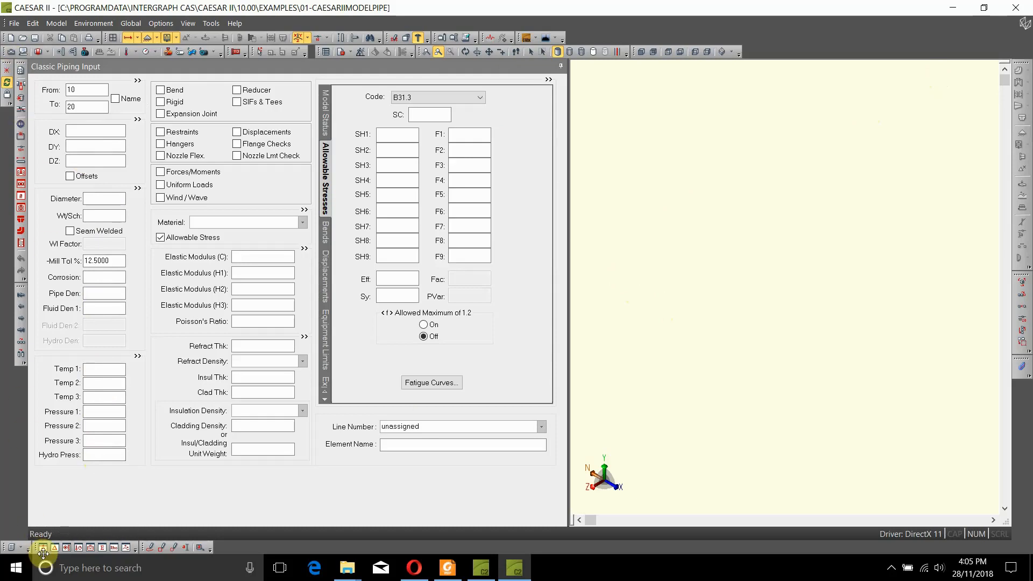
pyautogui.moveTo(304, 139)
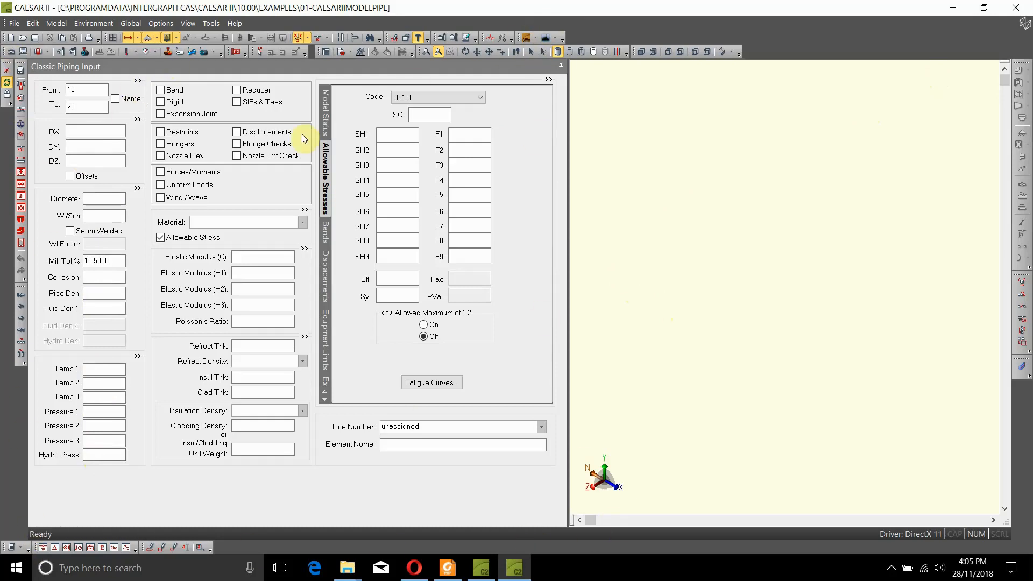
pyautogui.moveTo(783, 487)
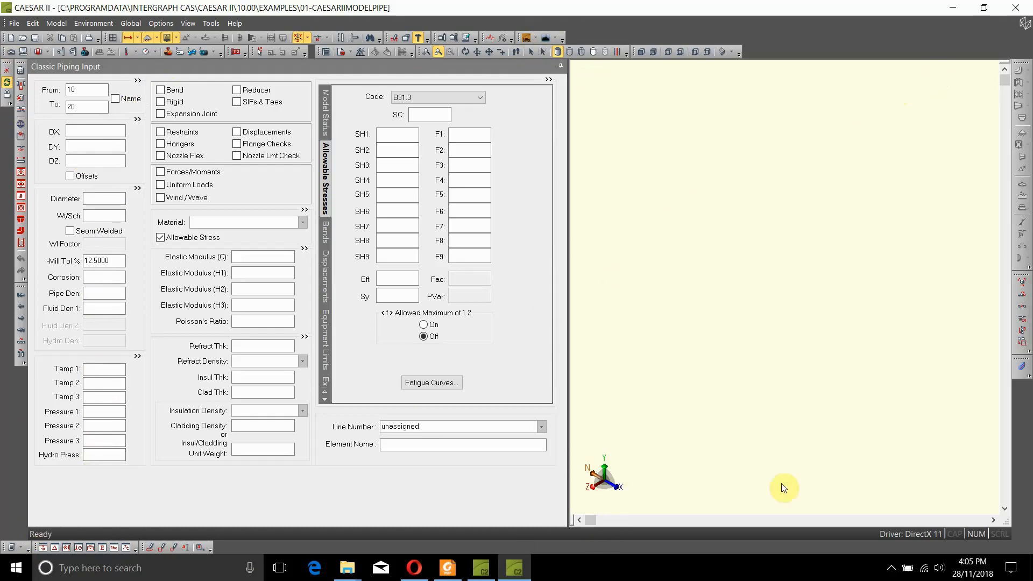
pyautogui.moveTo(731, 72)
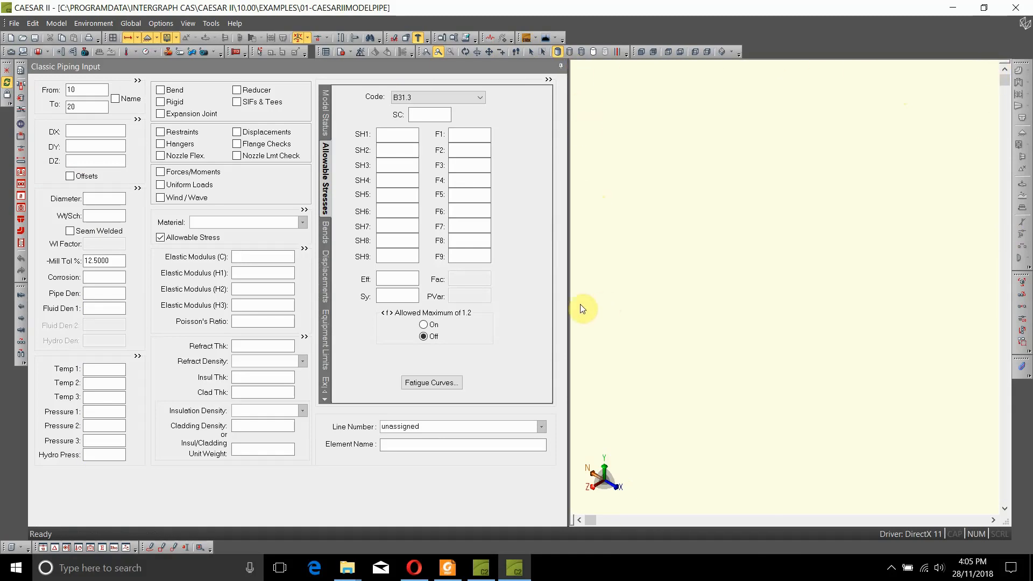
pyautogui.moveTo(578, 303)
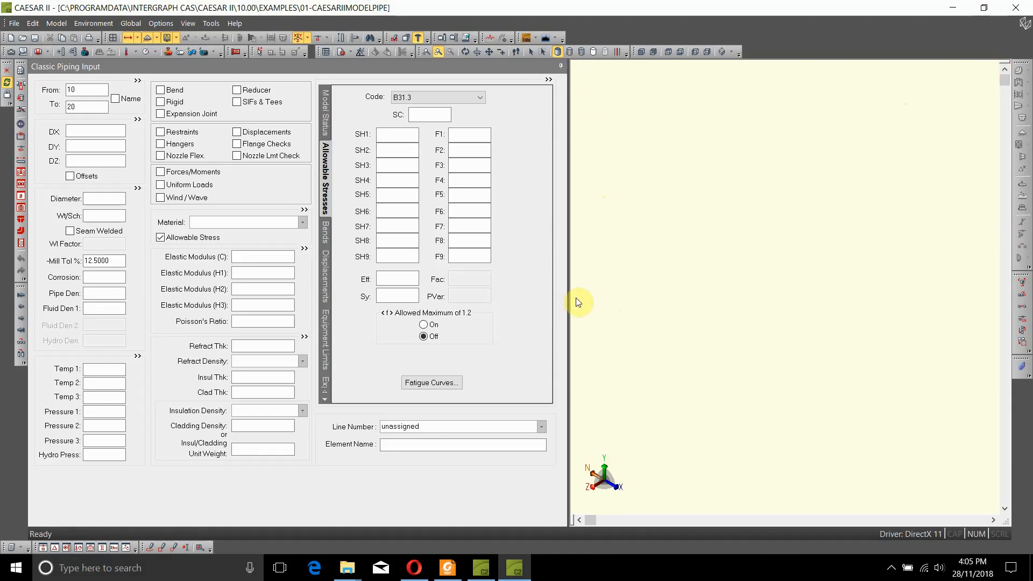